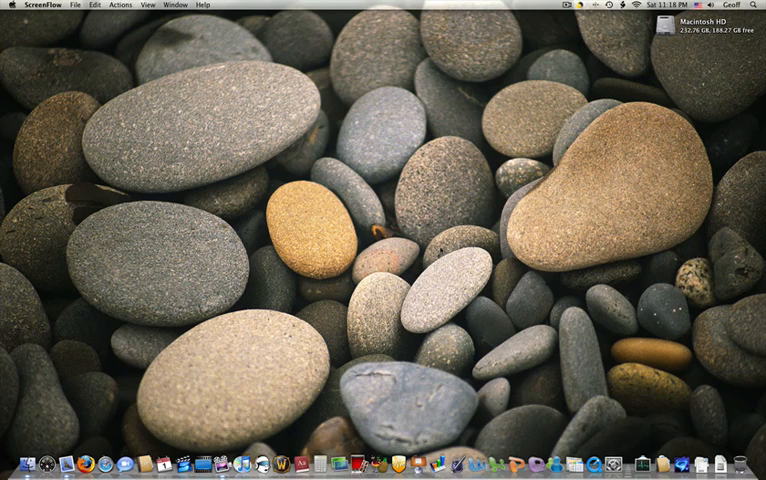
{"action": "mouse_move", "coordinate": [600, 328]}
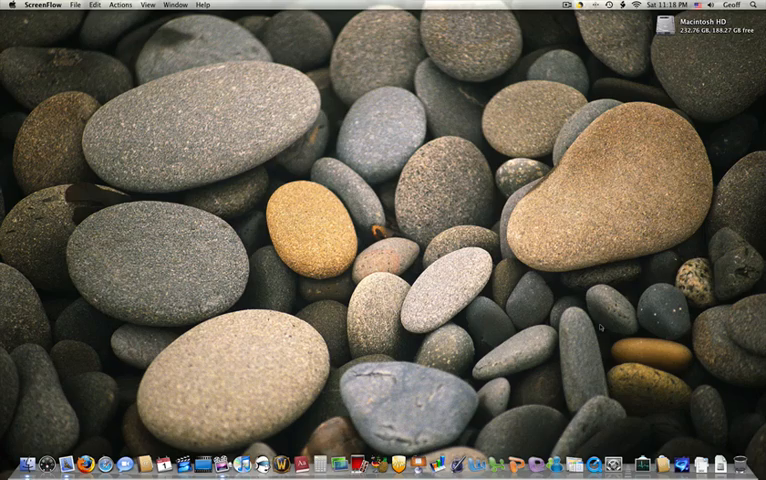
{"action": "mouse_move", "coordinate": [600, 328]}
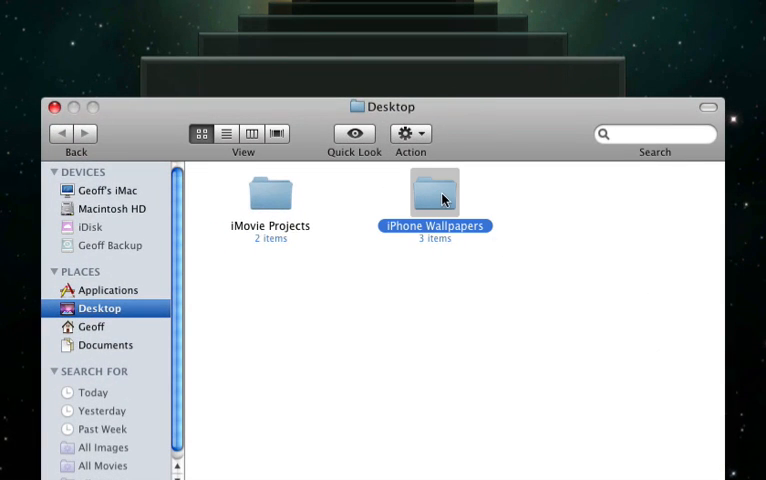
- Select joker-iphone.jpg inside the backed-up iPhone Wallpapers folder for restoring
{"action": "double_click", "coordinate": [434, 190]}
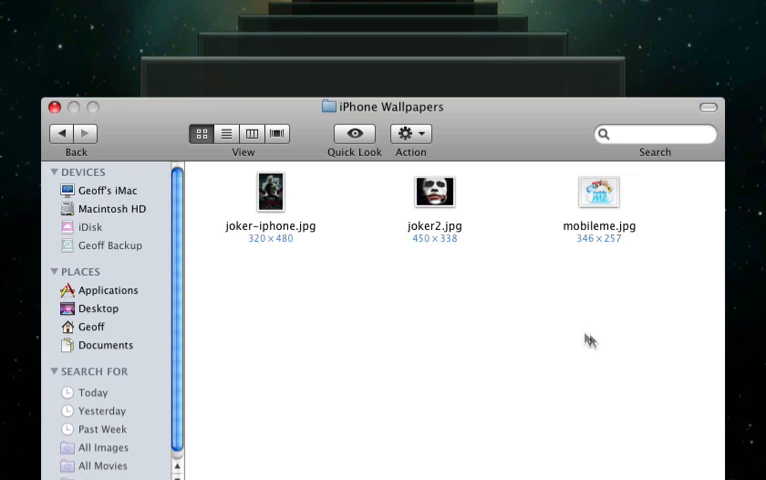
{"action": "left_click", "coordinate": [270, 192]}
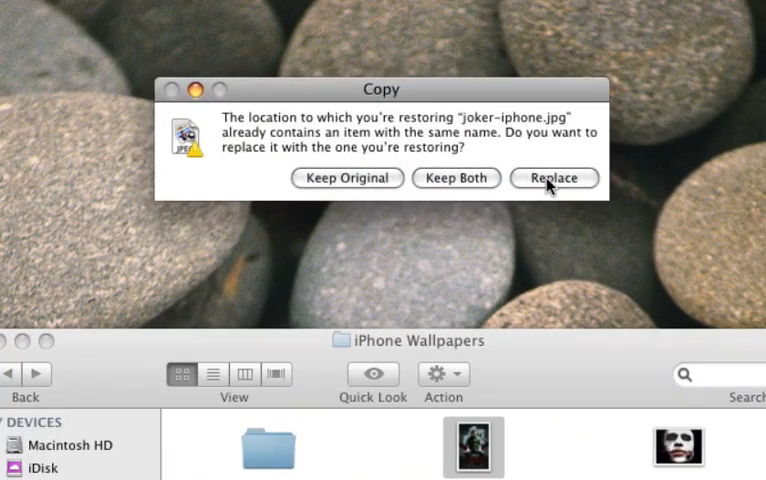
- Replace the existing joker-iphone.jpg with the restored copy and close the Finder window
{"action": "left_click", "coordinate": [552, 178]}
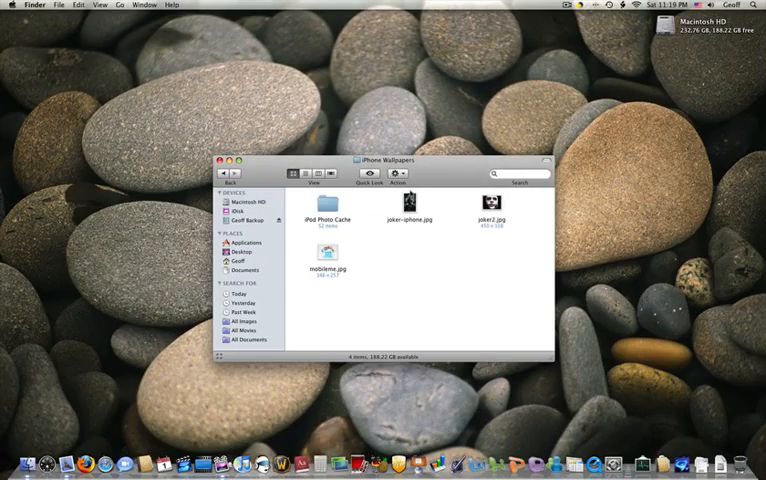
{"action": "left_click", "coordinate": [408, 200]}
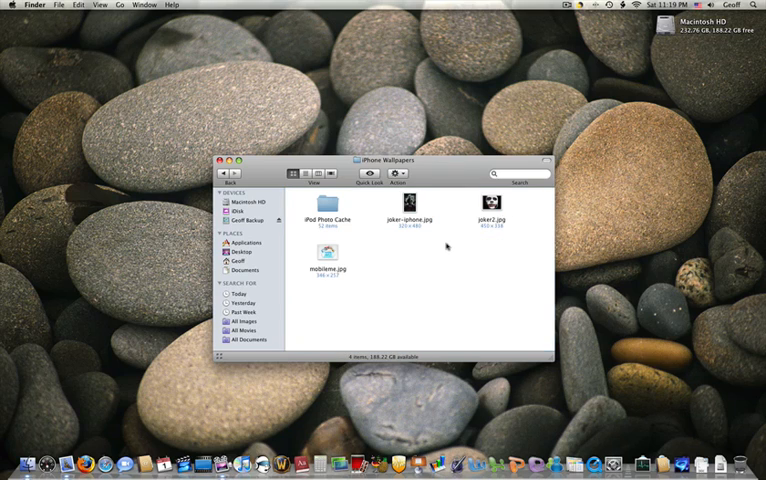
{"action": "mouse_move", "coordinate": [436, 246]}
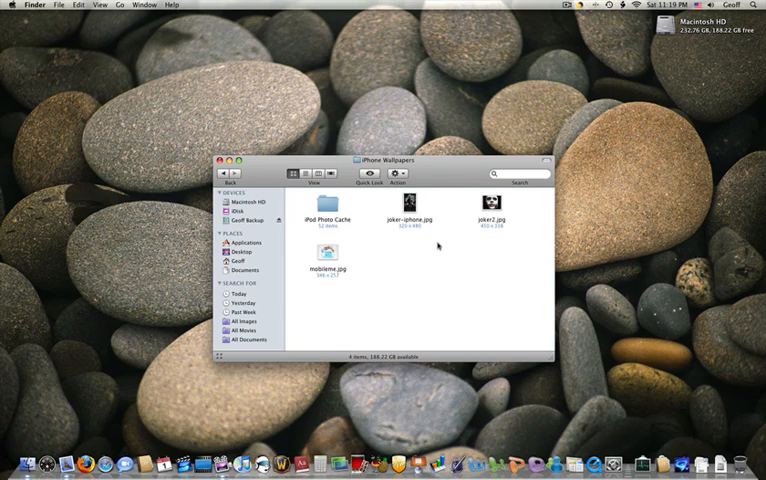
{"action": "left_click", "coordinate": [220, 160]}
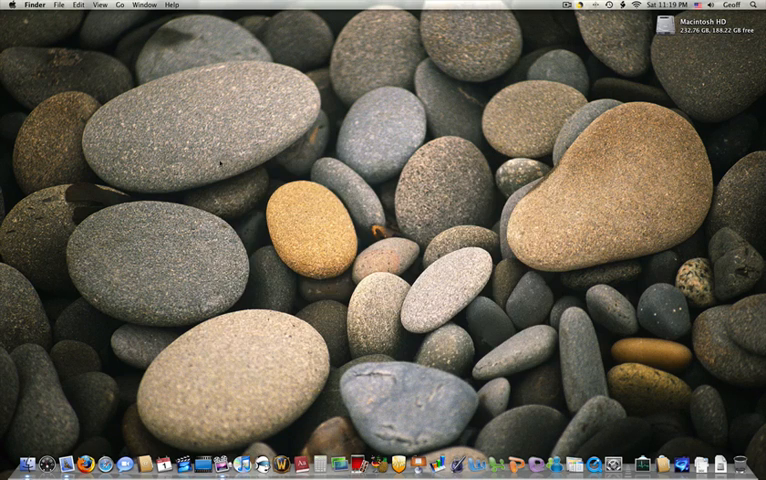